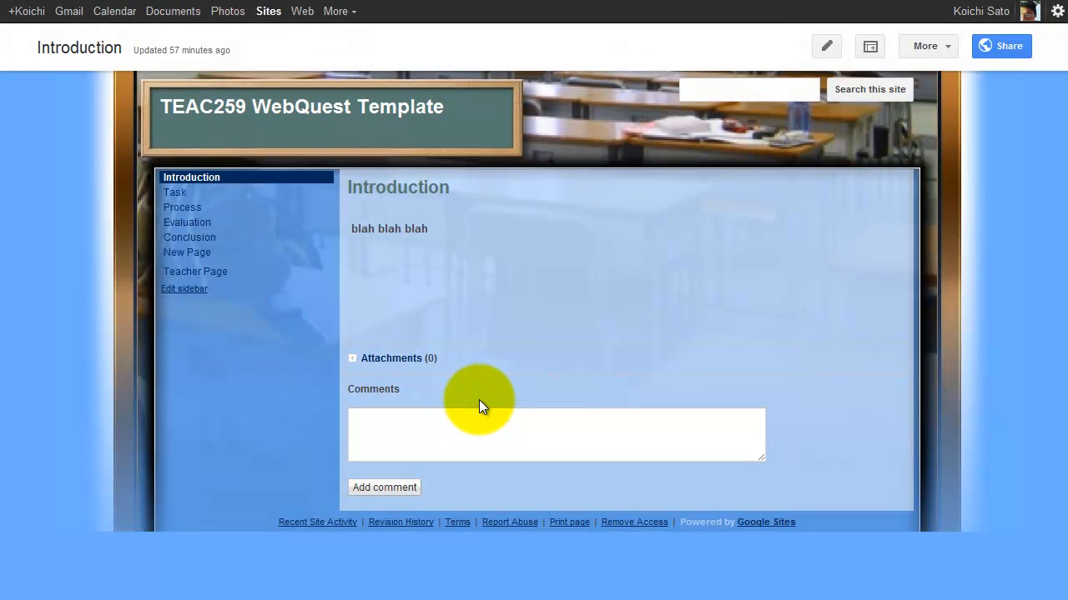
pyautogui.moveTo(473, 396)
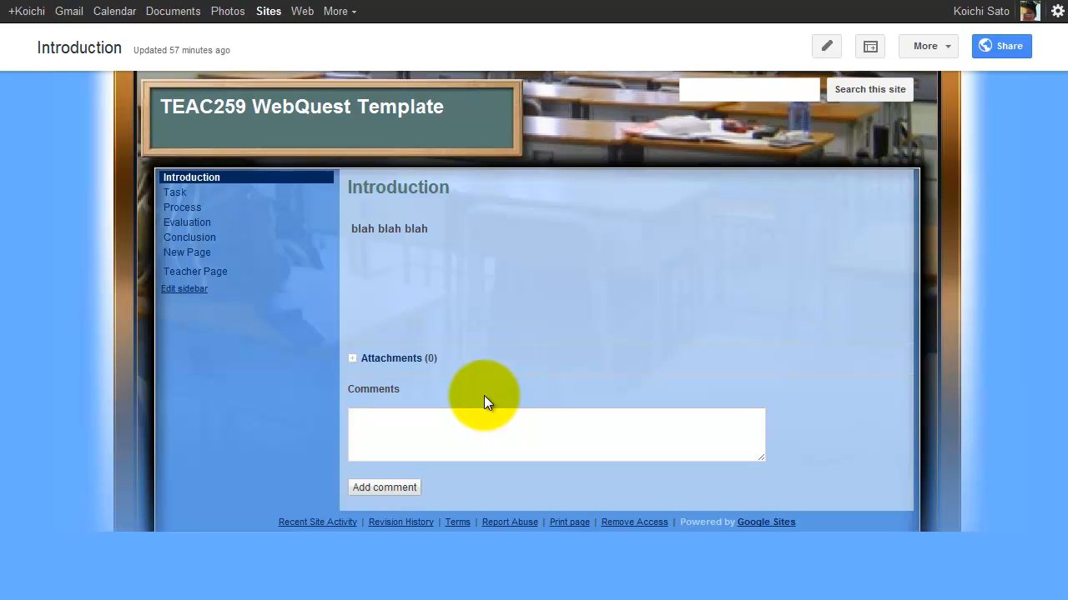
pyautogui.moveTo(634, 62)
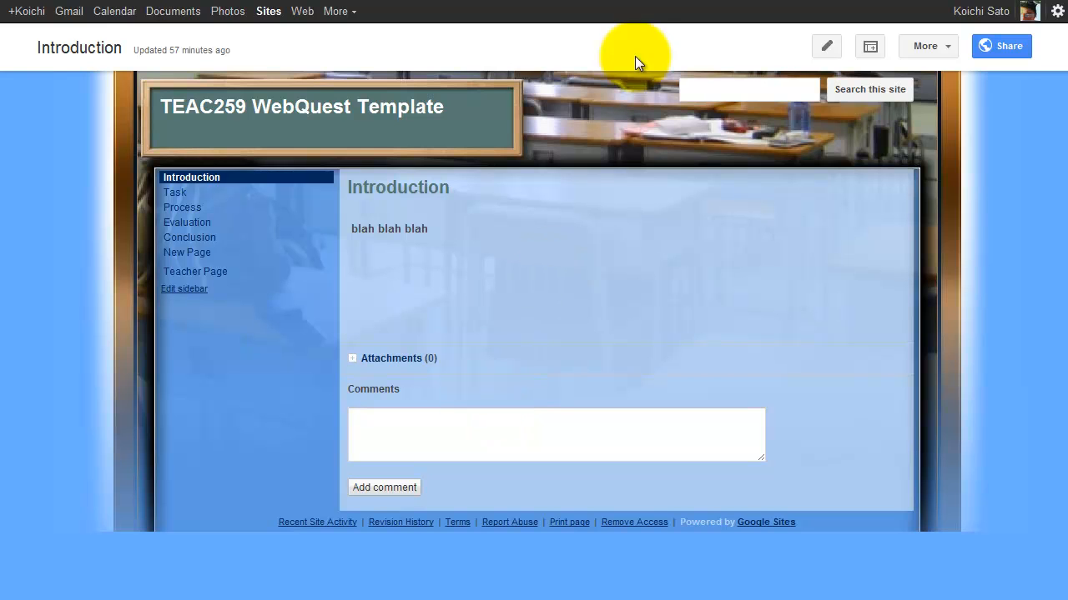
pyautogui.moveTo(542, 35)
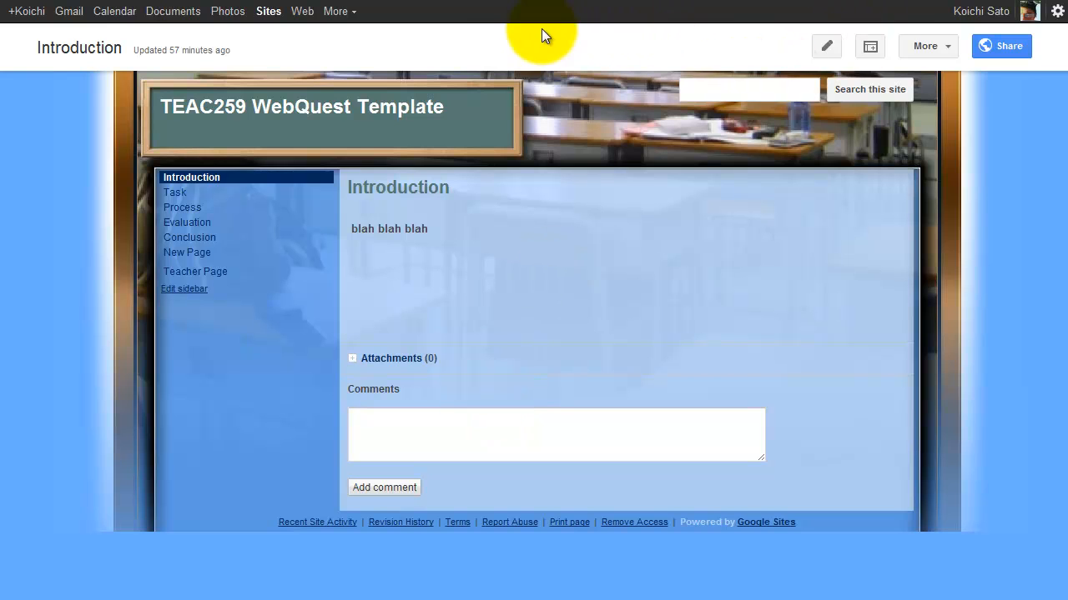
pyautogui.moveTo(444, 55)
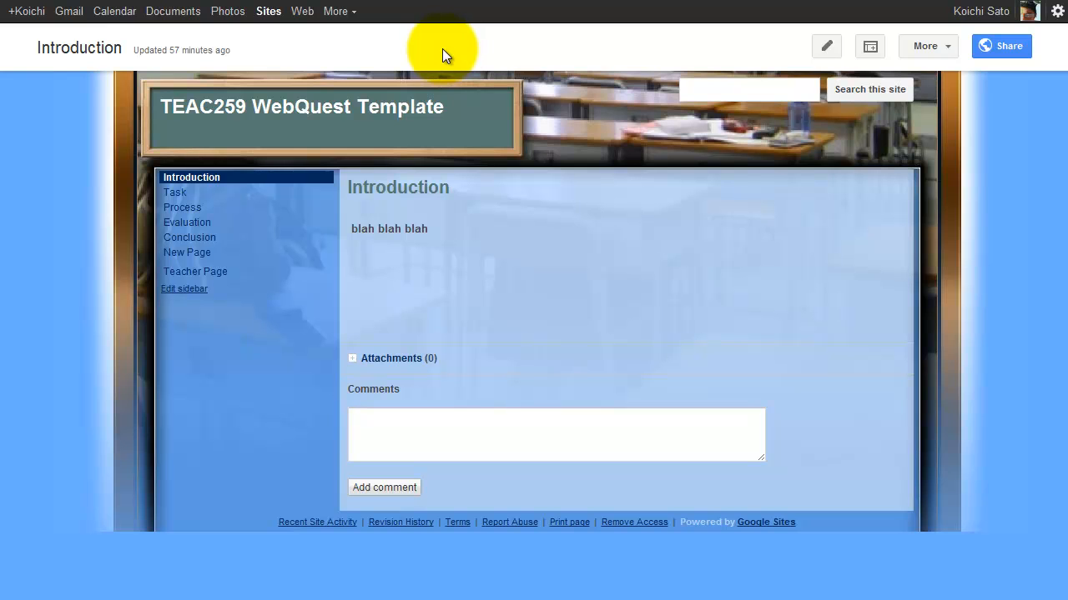
pyautogui.moveTo(925, 46)
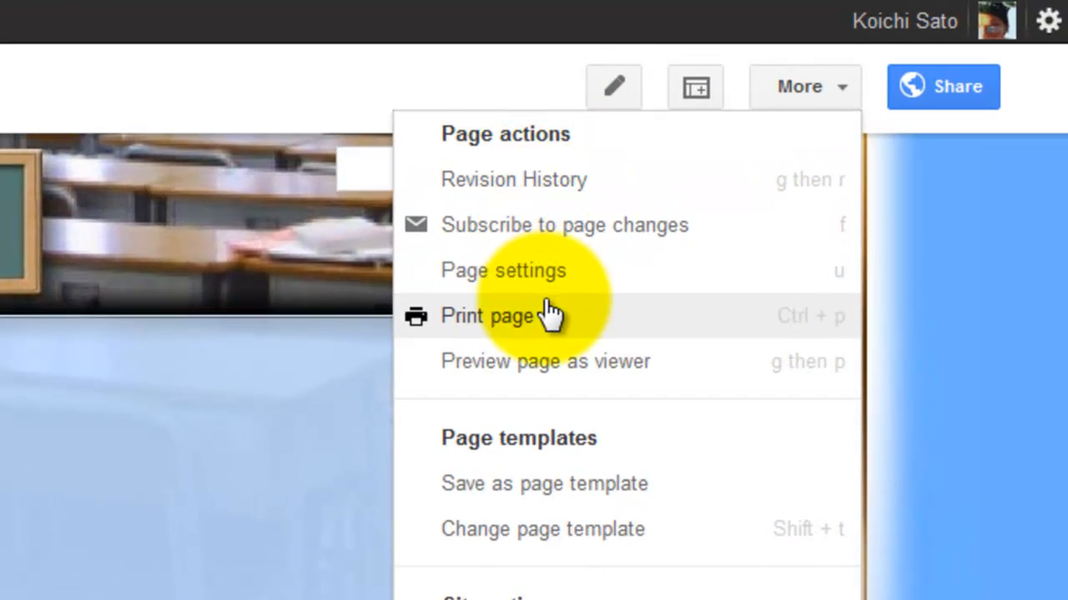
pyautogui.moveTo(600, 275)
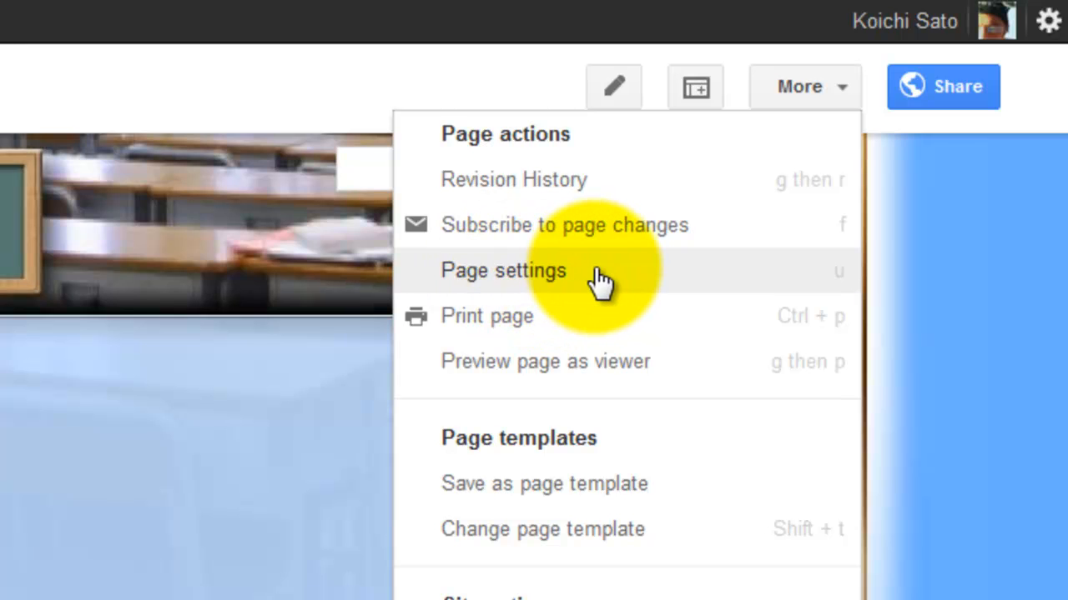
# Open Page settings for the Introduction page from the More menu.
pyautogui.click(502, 269)
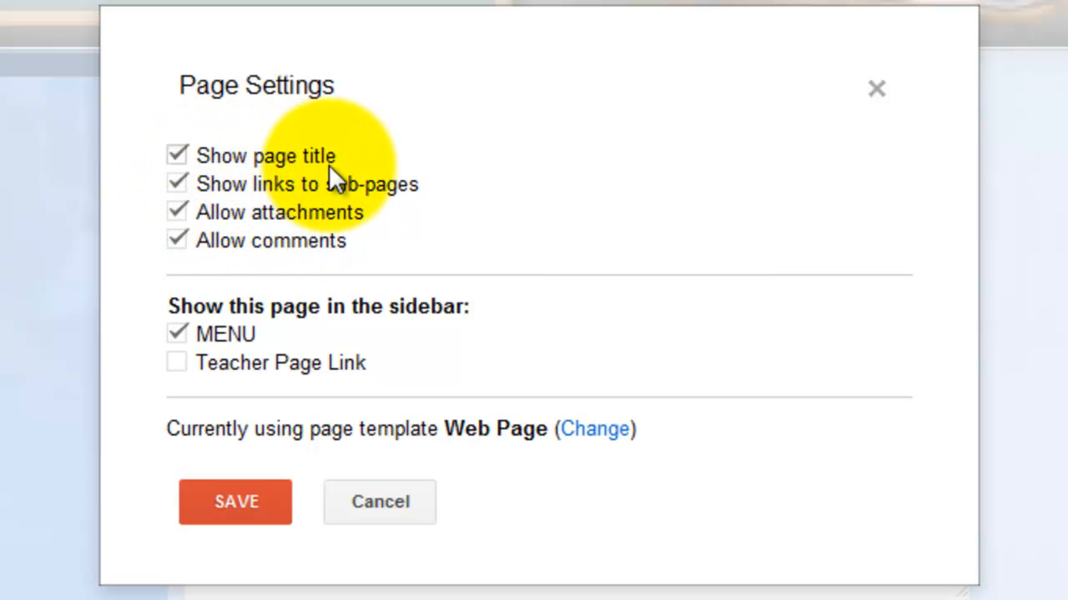
pyautogui.moveTo(330, 213)
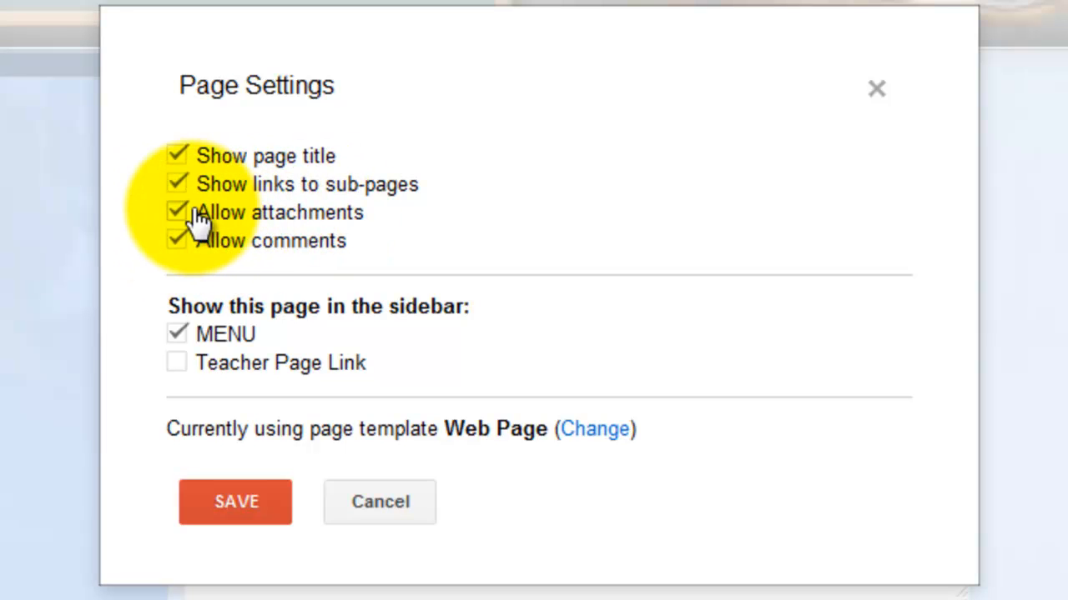
# Uncheck Allow attachments and Allow comments in the Introduction page settings.
pyautogui.click(176, 212)
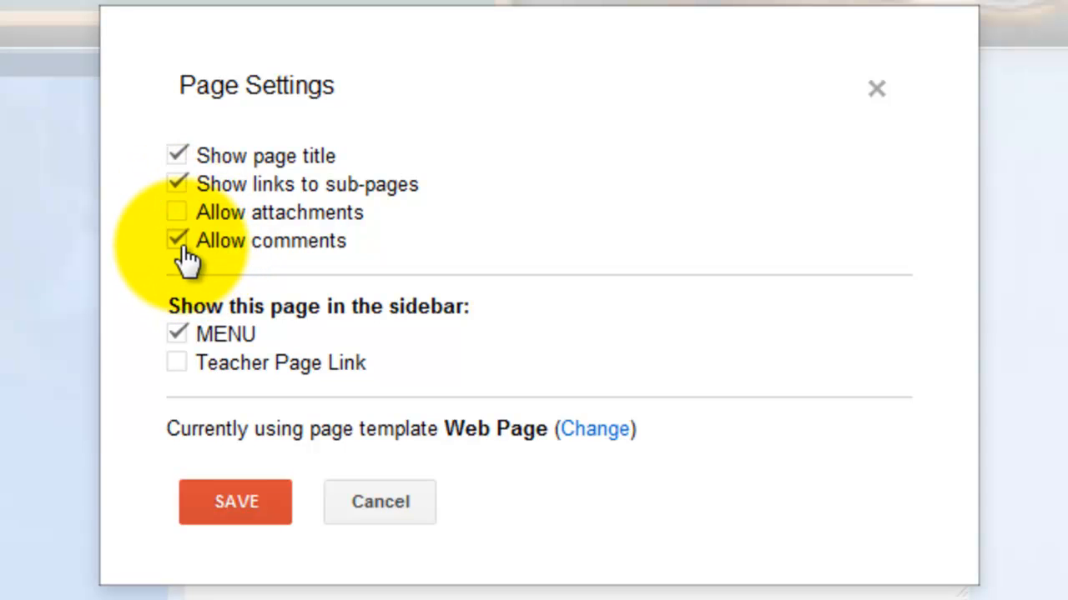
pyautogui.click(176, 240)
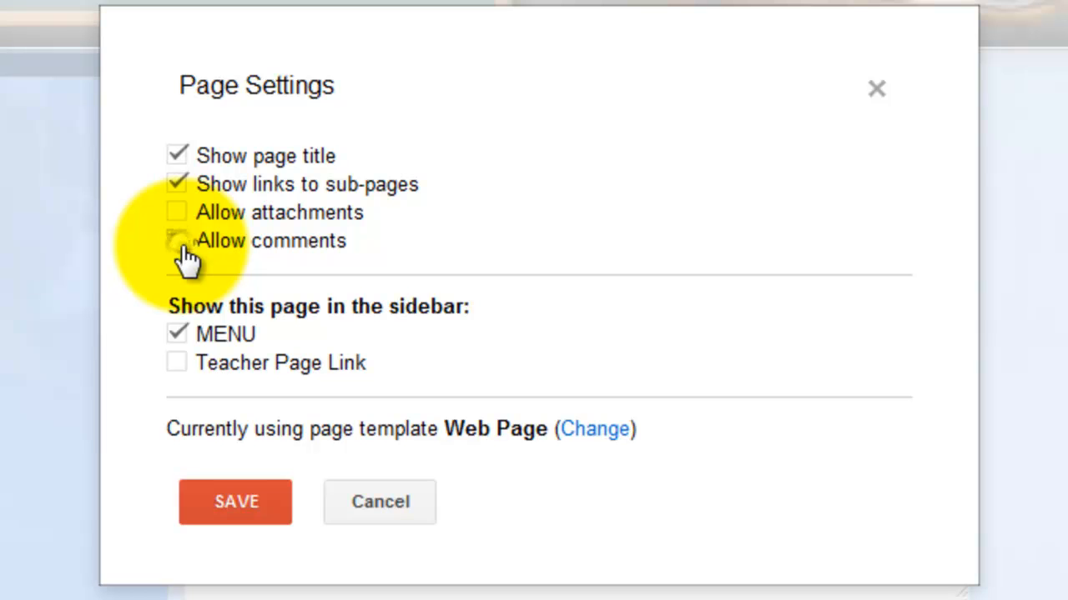
pyautogui.click(177, 240)
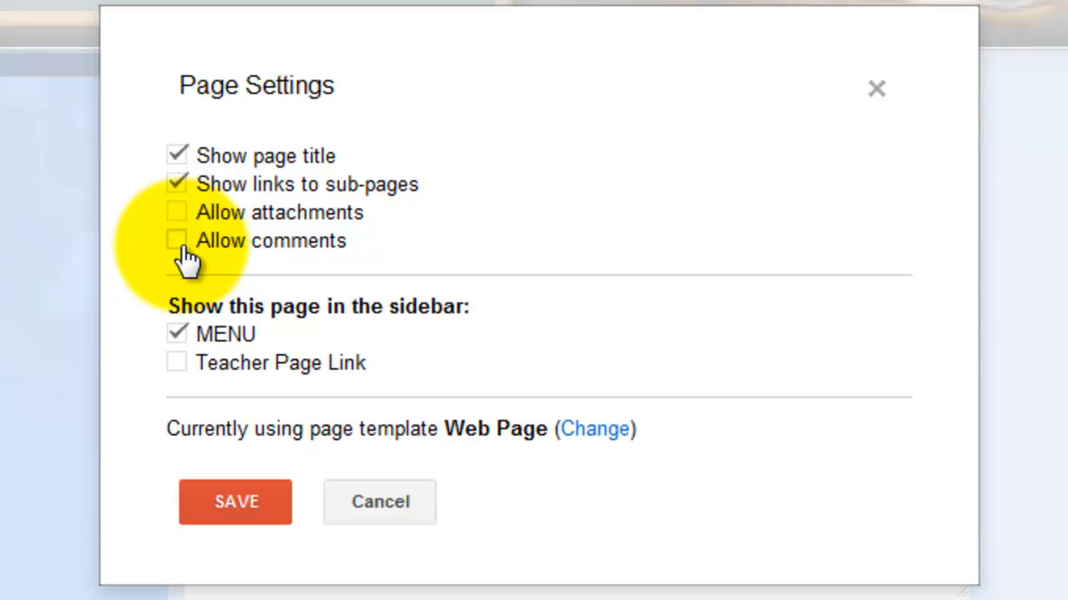
# Save the page settings and scroll down to confirm Attachments and Comments are gone.
pyautogui.click(236, 502)
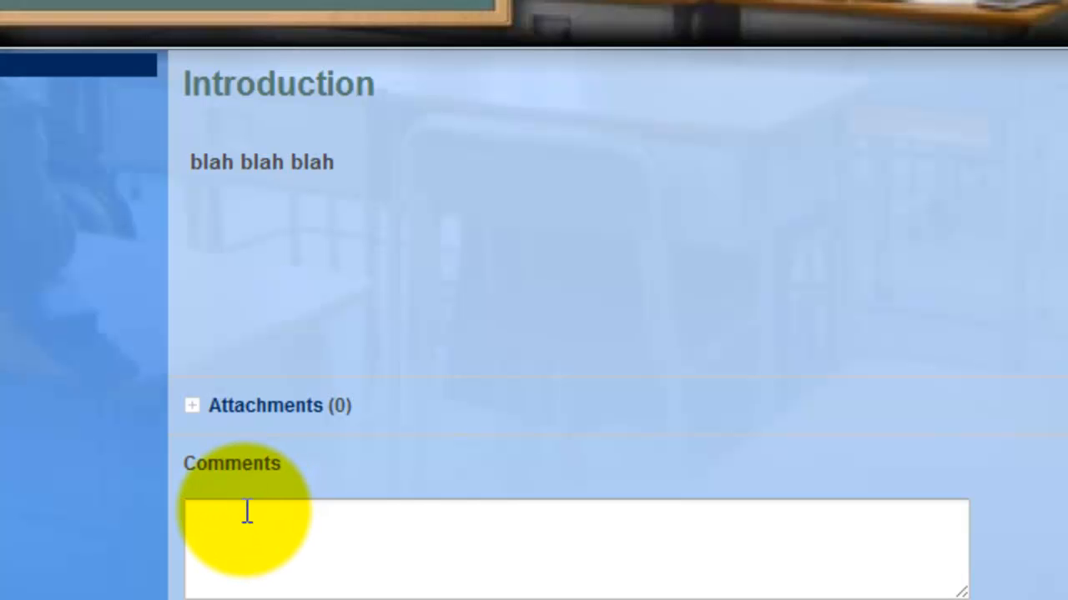
pyautogui.scroll(-3)
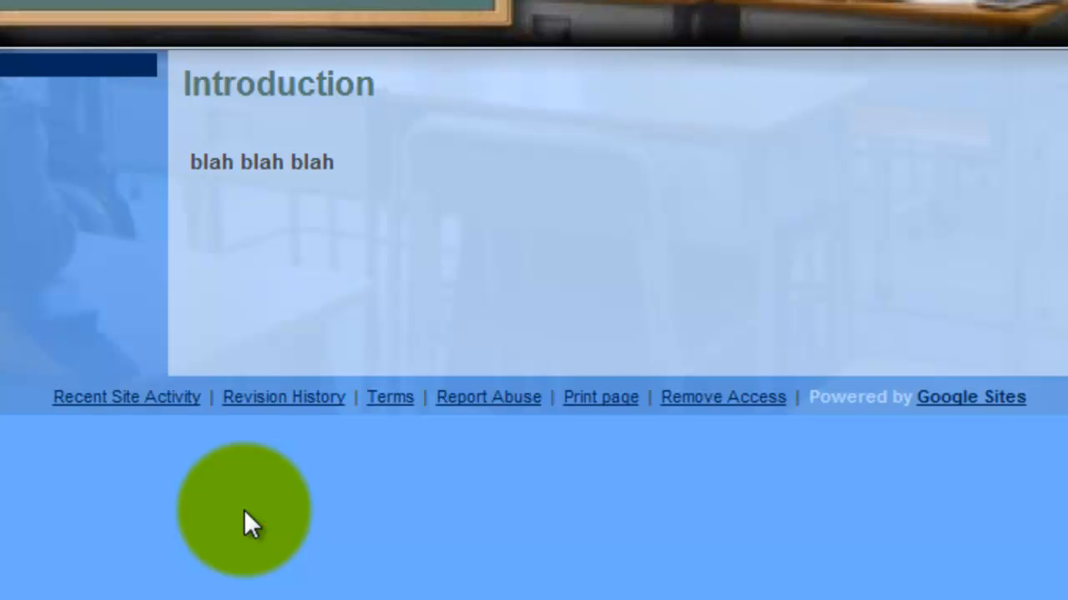